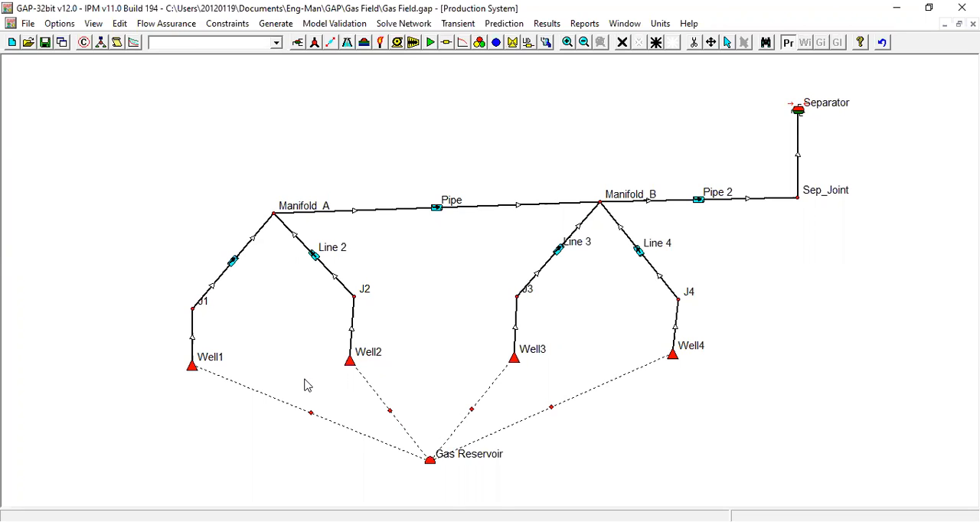
# Set up a network solve with the 1000 psig first separator pressure selected
pyautogui.click(404, 23)
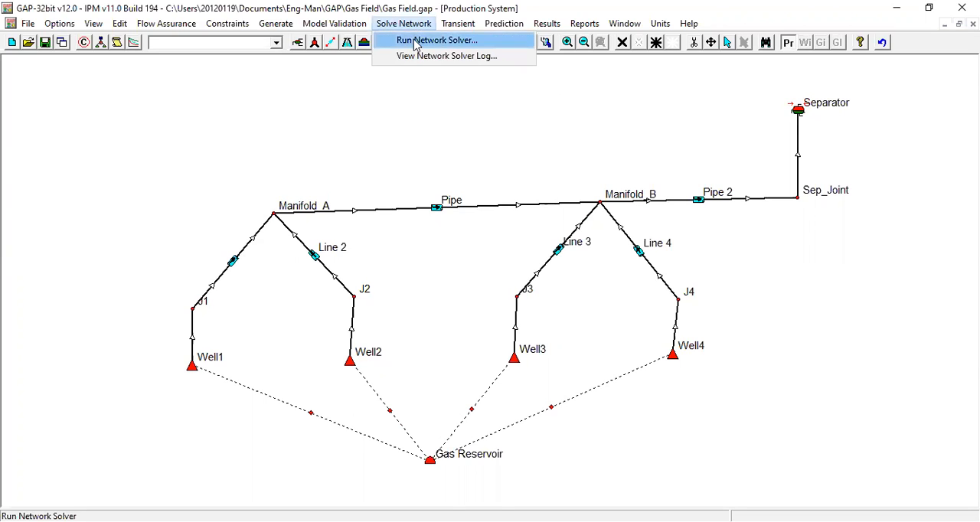
pyautogui.click(436, 40)
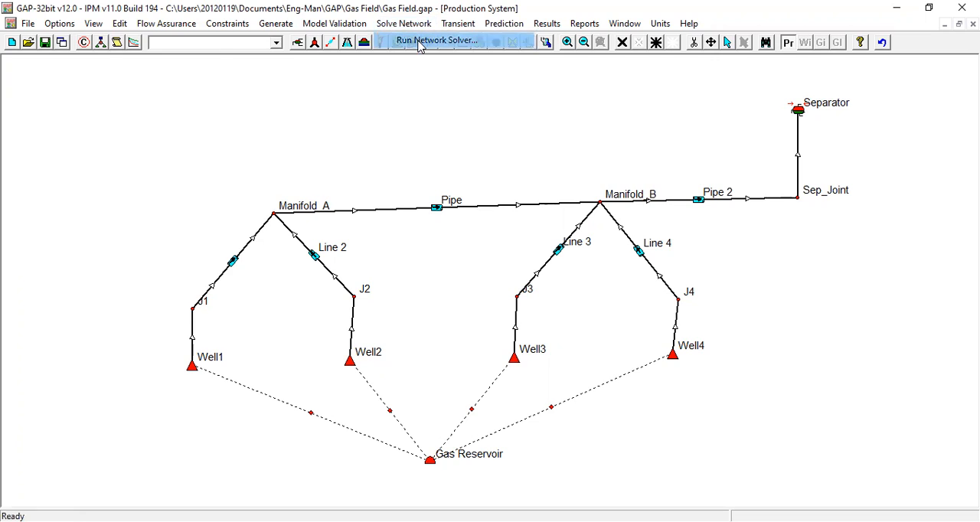
pyautogui.click(437, 40)
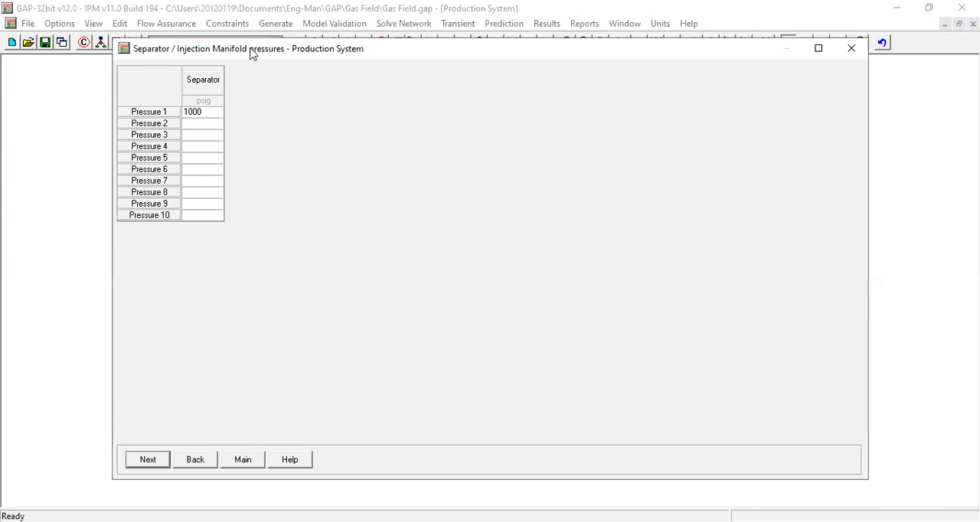
pyautogui.moveTo(253, 49); pyautogui.dragTo(233, 11)
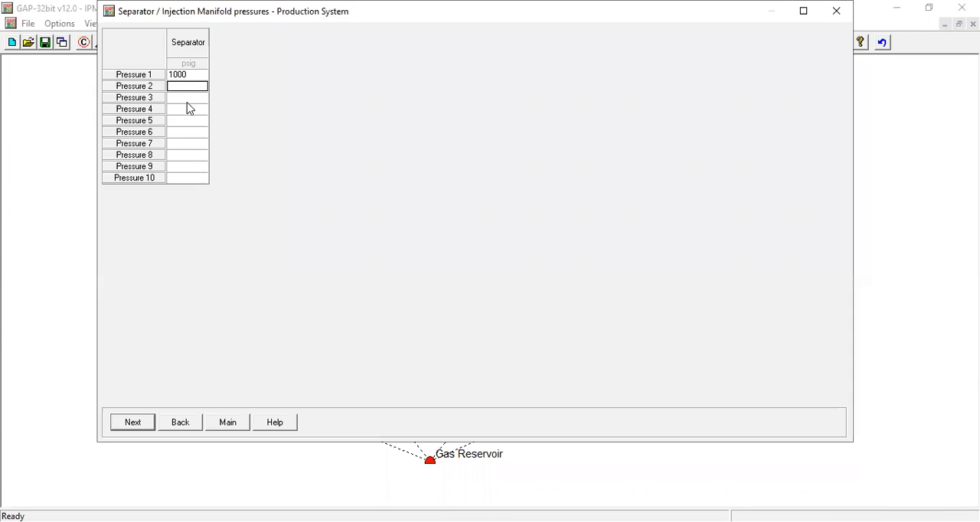
pyautogui.click(187, 108)
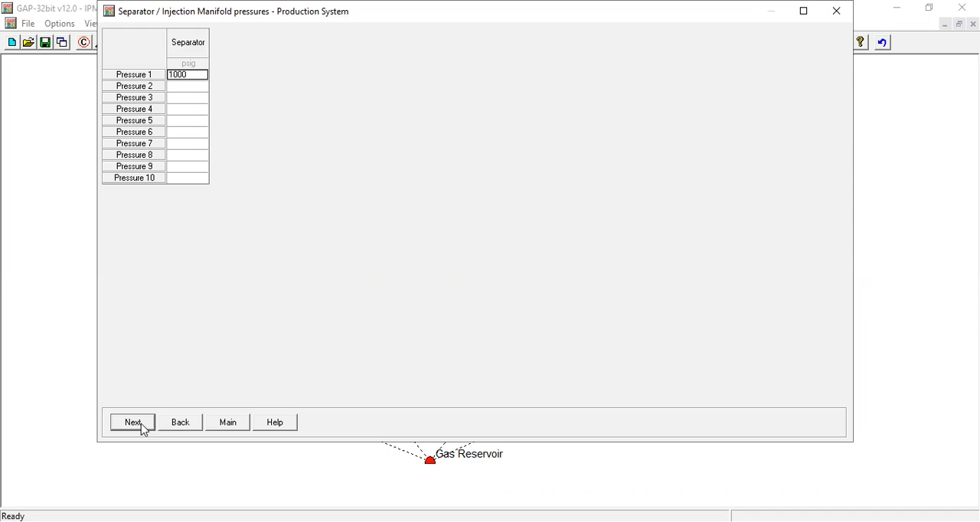
# Calculate the network solution and return to the network diagram
pyautogui.click(132, 422)
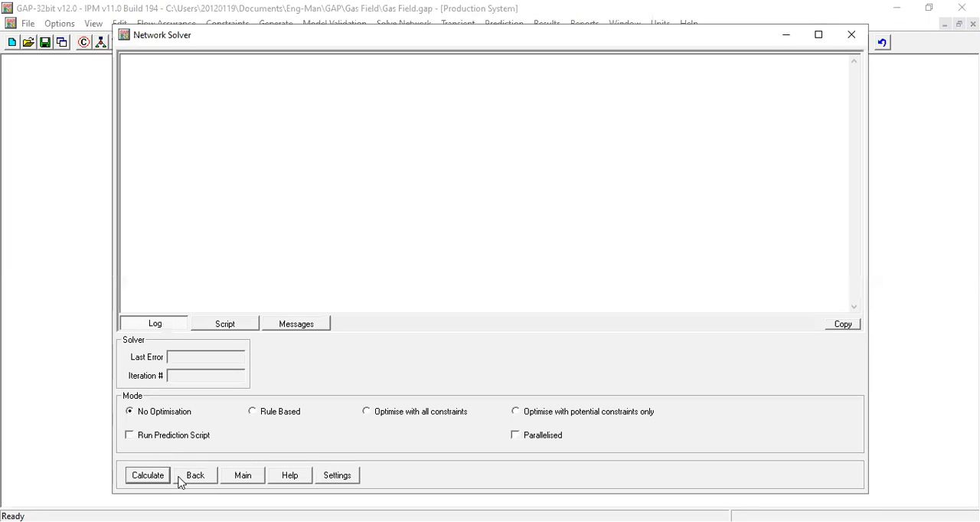
pyautogui.moveTo(213, 467)
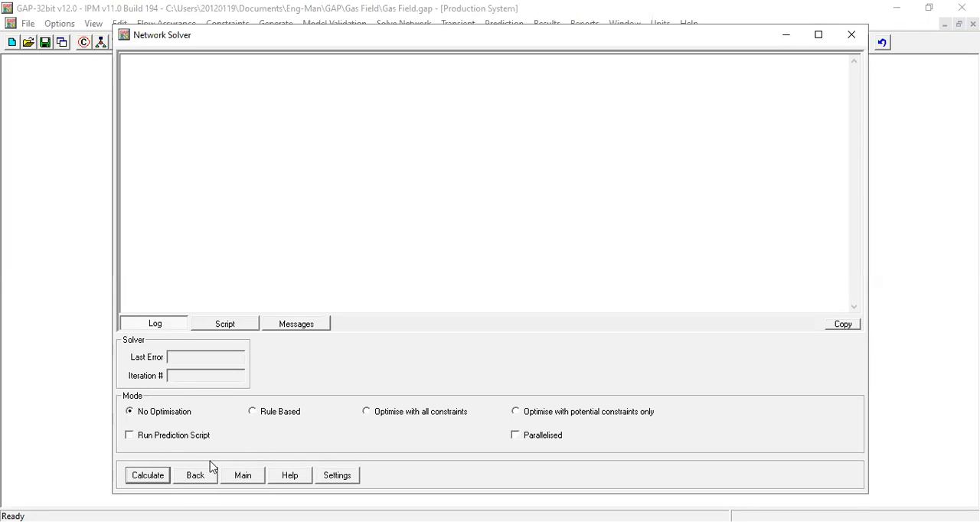
pyautogui.click(147, 474)
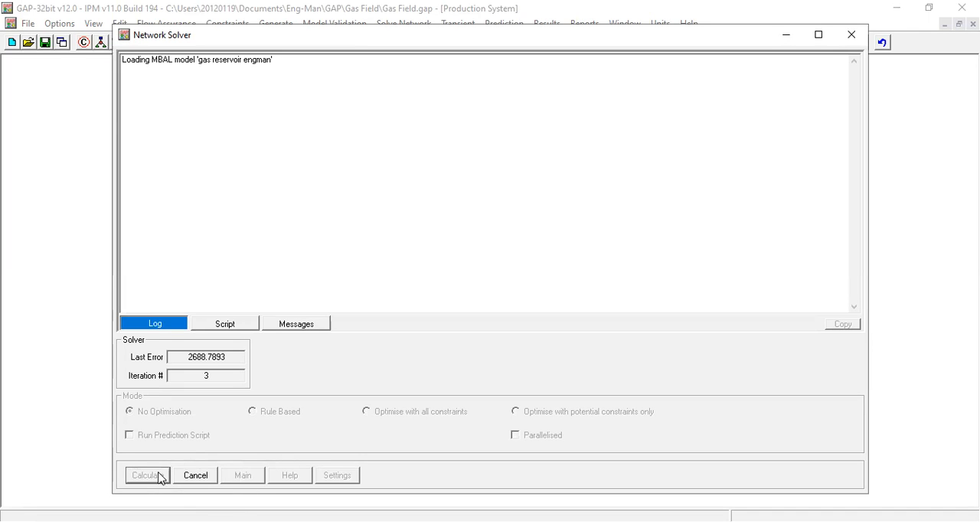
pyautogui.click(145, 476)
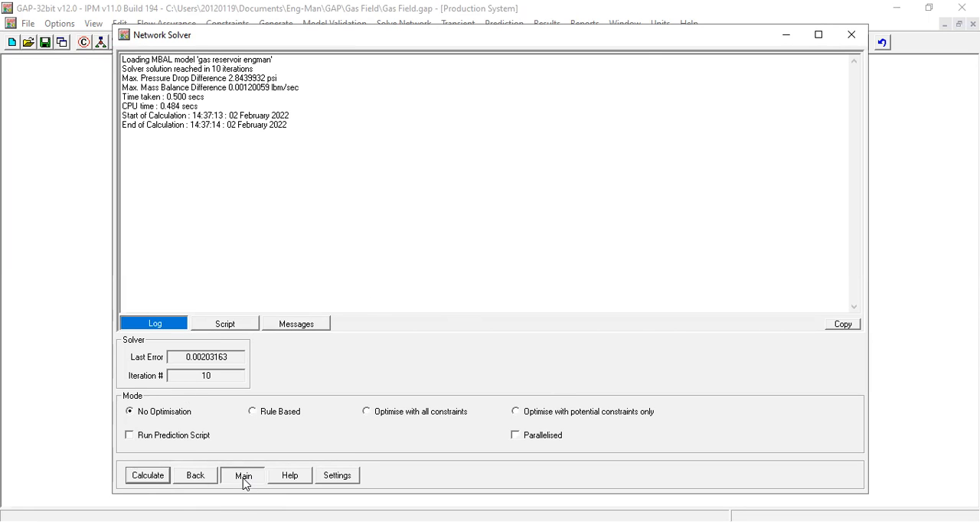
pyautogui.click(244, 475)
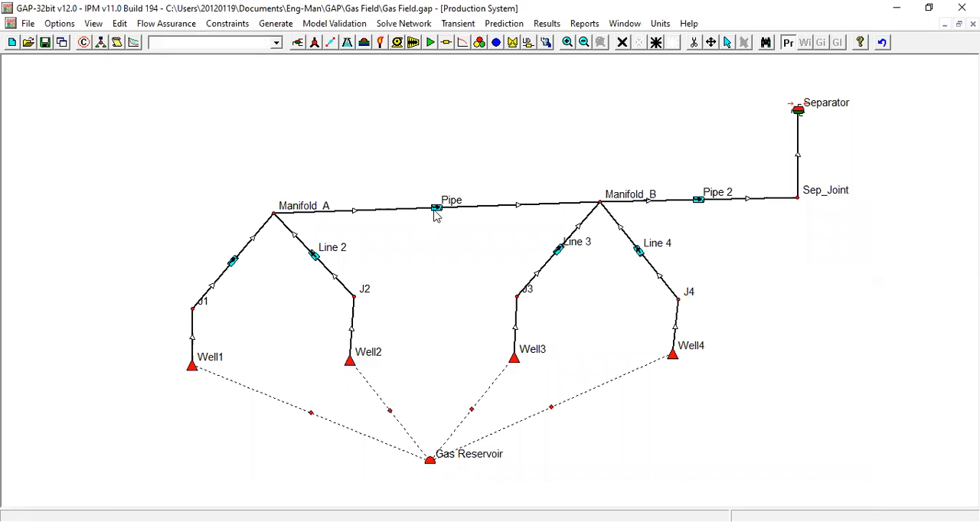
pyautogui.moveTo(233, 267)
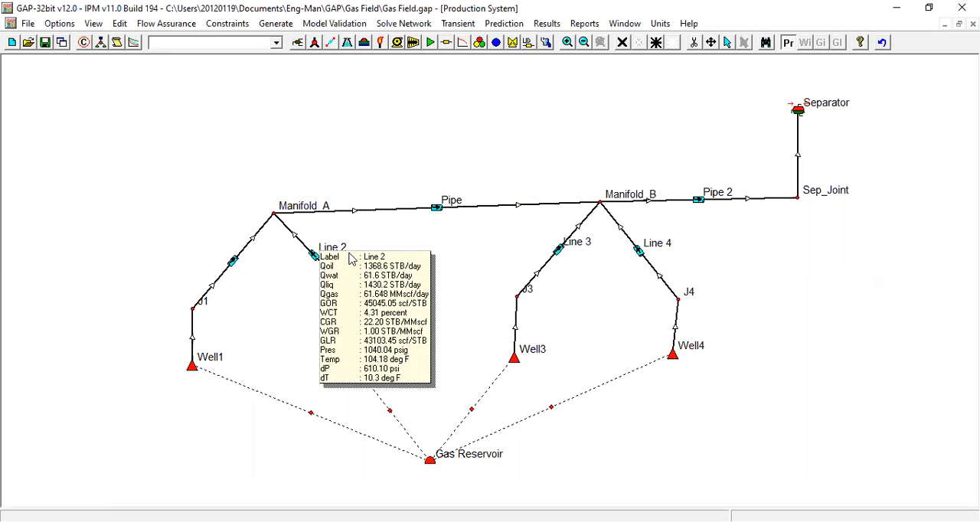
pyautogui.moveTo(639, 256)
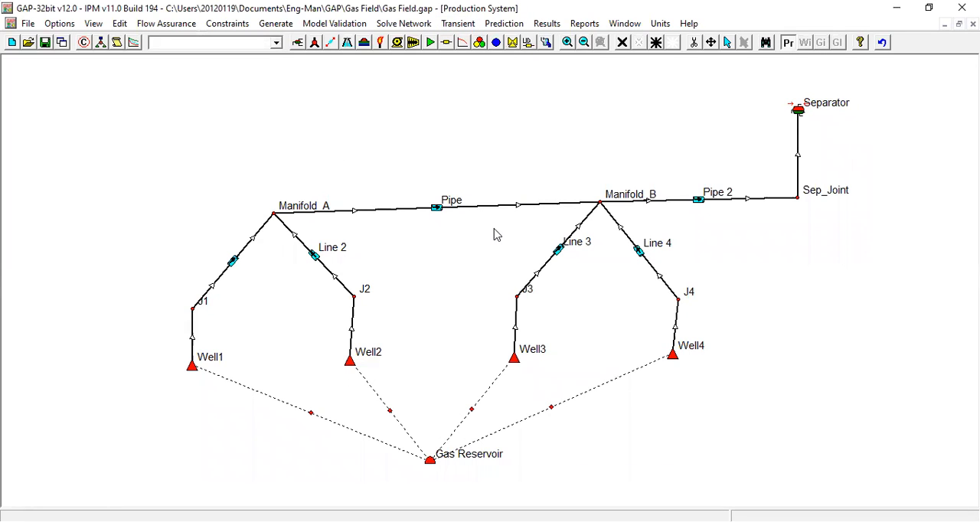
pyautogui.moveTo(496, 77)
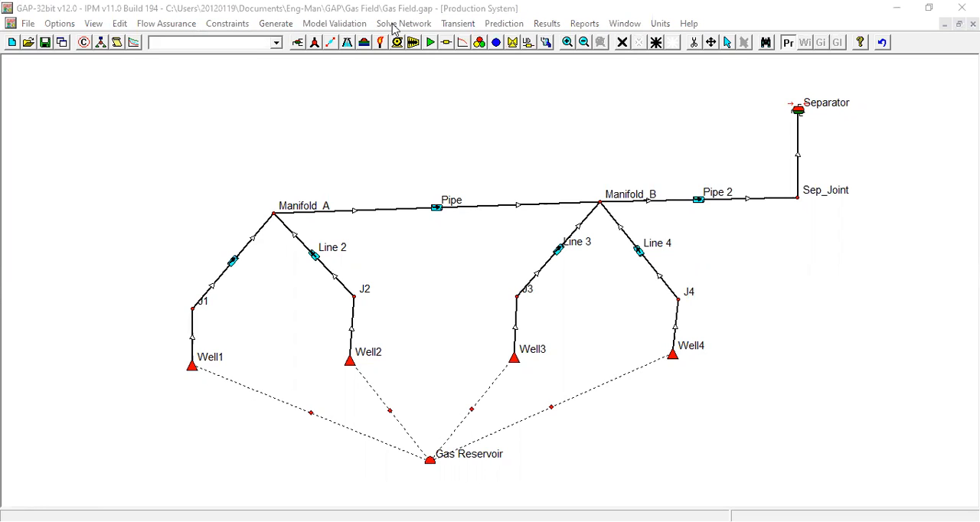
pyautogui.click(404, 23)
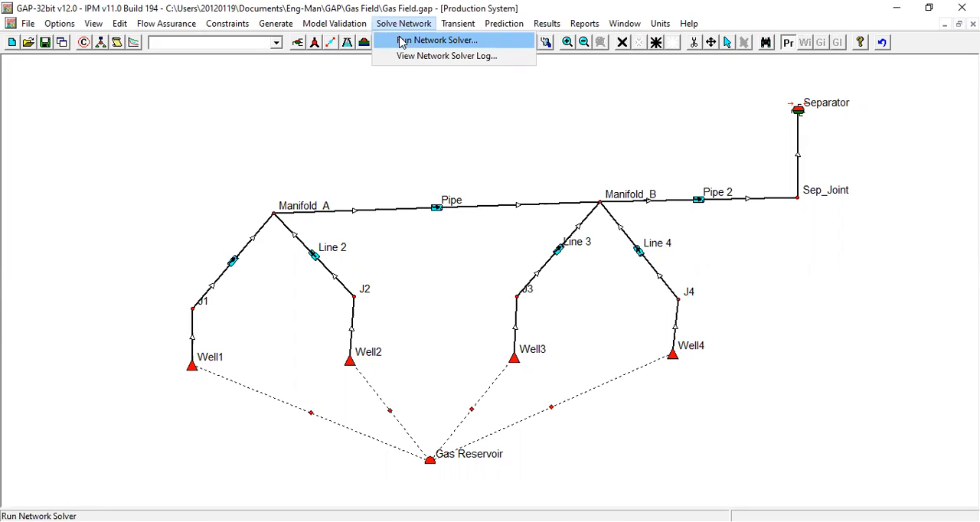
pyautogui.moveTo(586, 182)
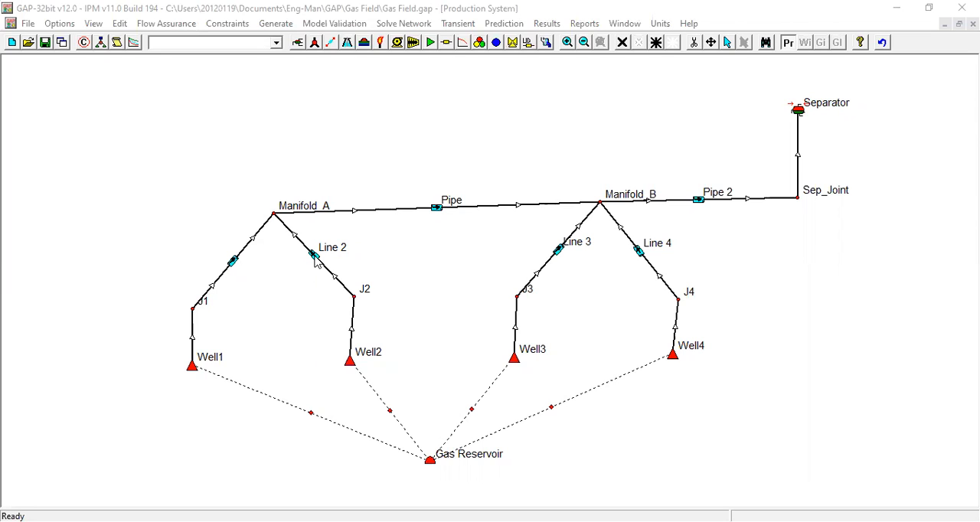
pyautogui.moveTo(555, 249)
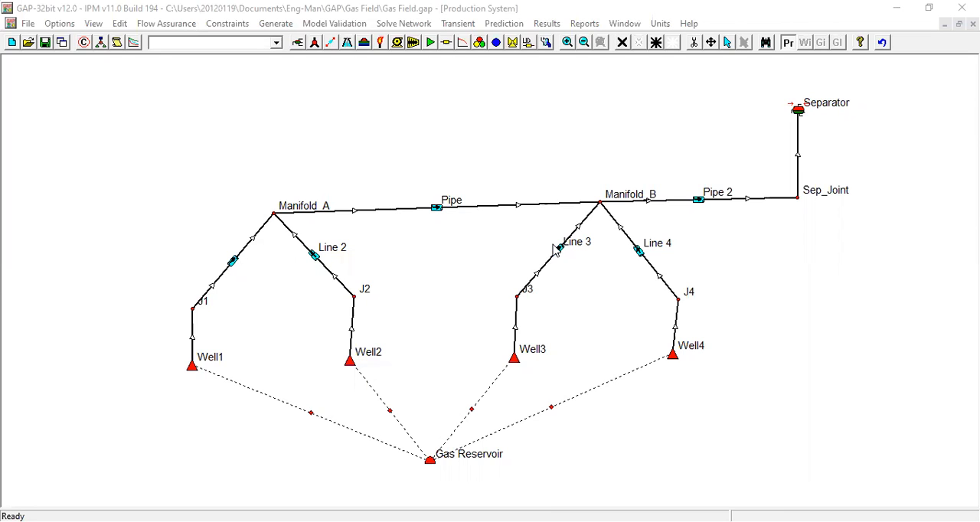
pyautogui.moveTo(557, 252)
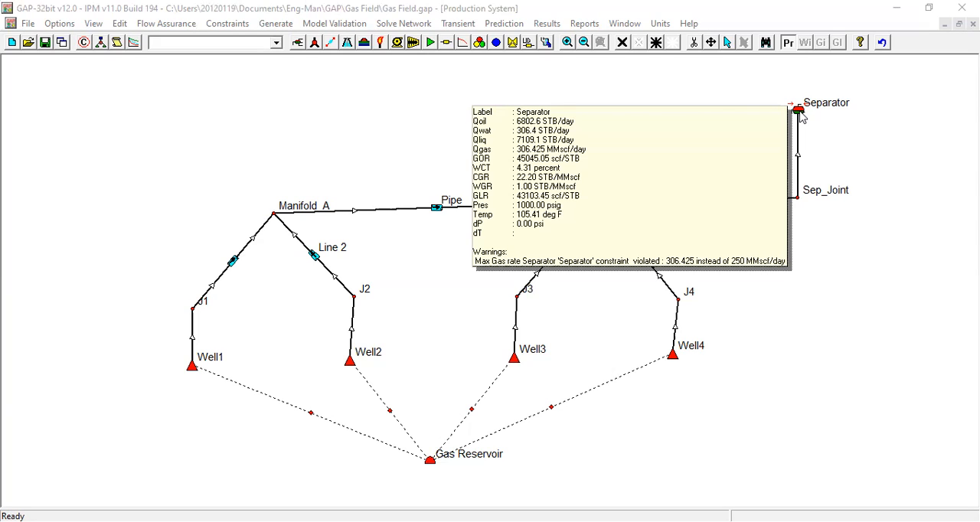
pyautogui.moveTo(922, 220)
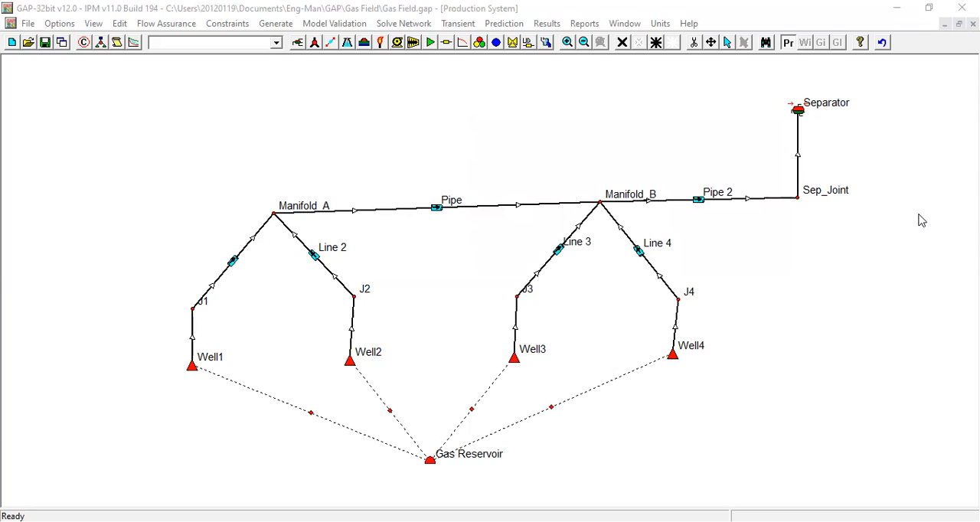
pyautogui.moveTo(820, 176)
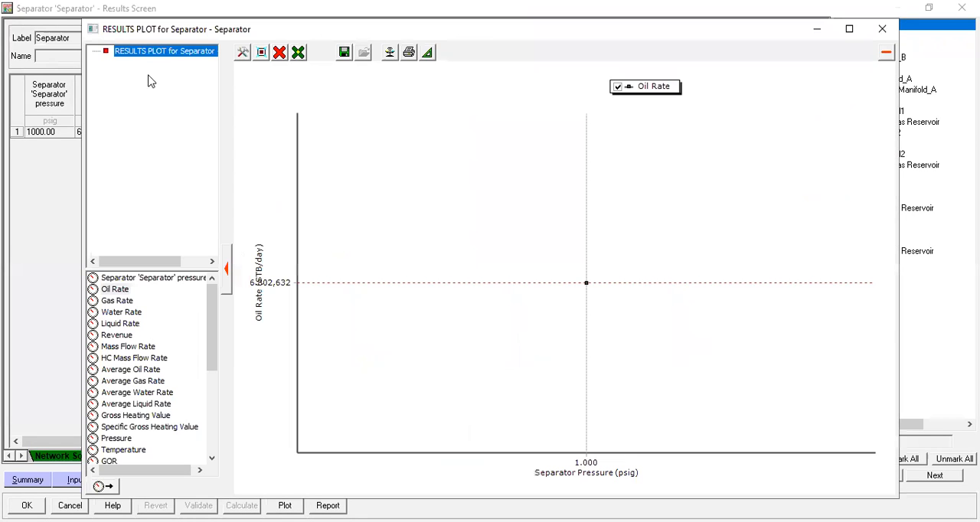
pyautogui.click(117, 300)
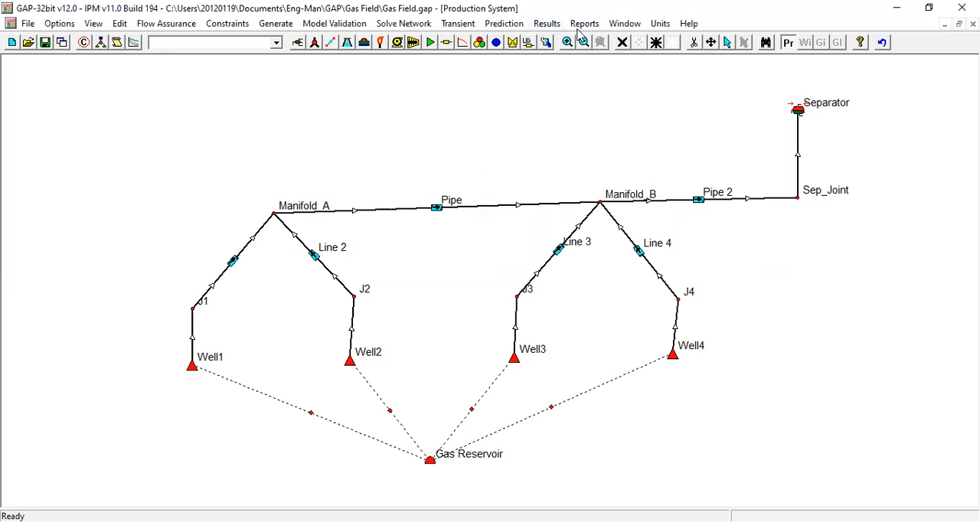
# Plot joint J1's oil and gas rates from All Items detailed results, then close the plot
pyautogui.click(545, 23)
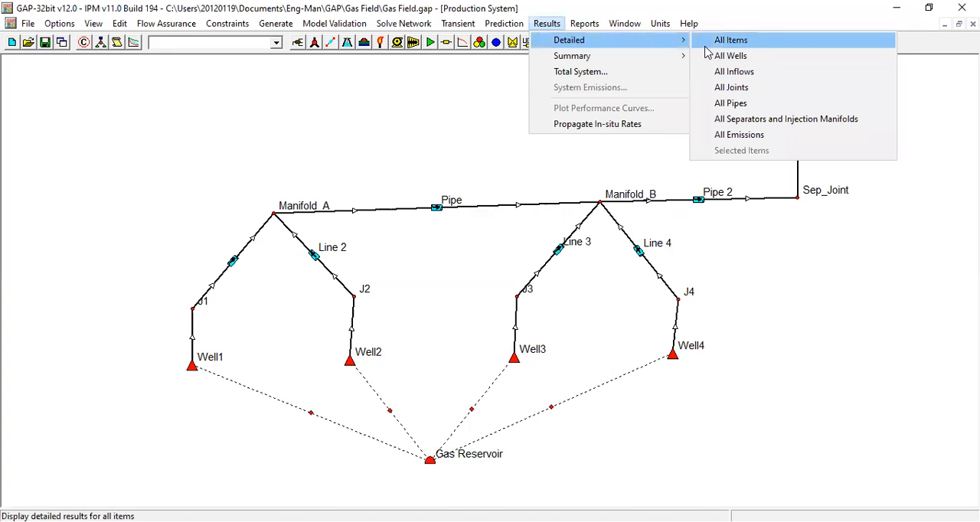
pyautogui.click(731, 40)
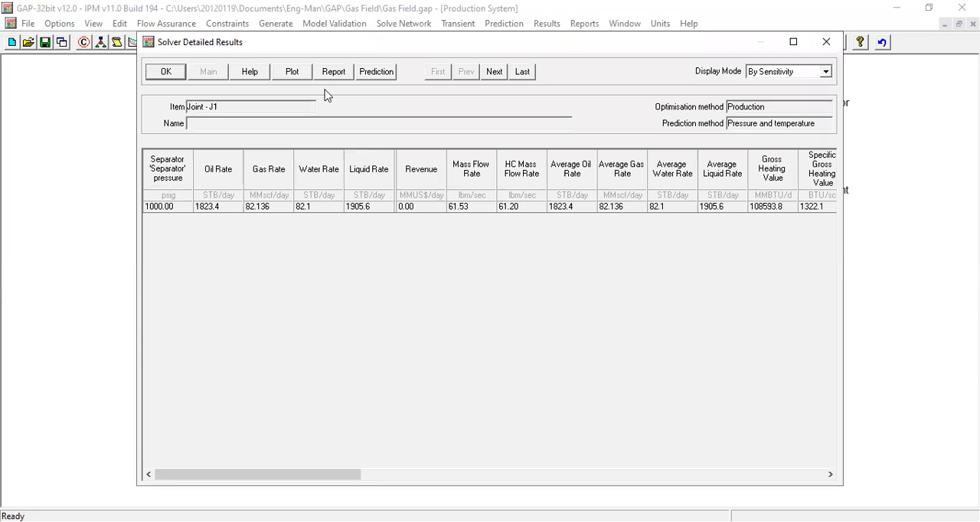
pyautogui.click(291, 72)
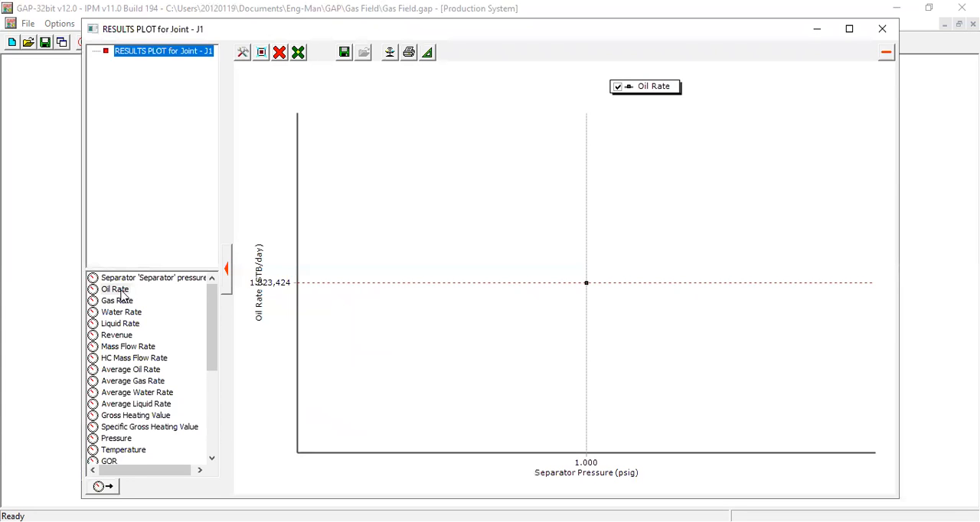
pyautogui.click(116, 300)
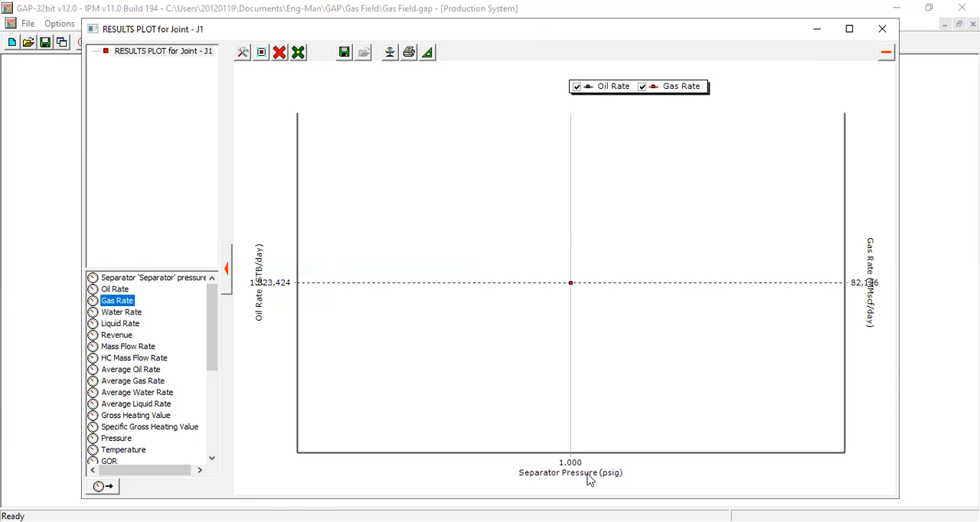
pyautogui.moveTo(688, 231)
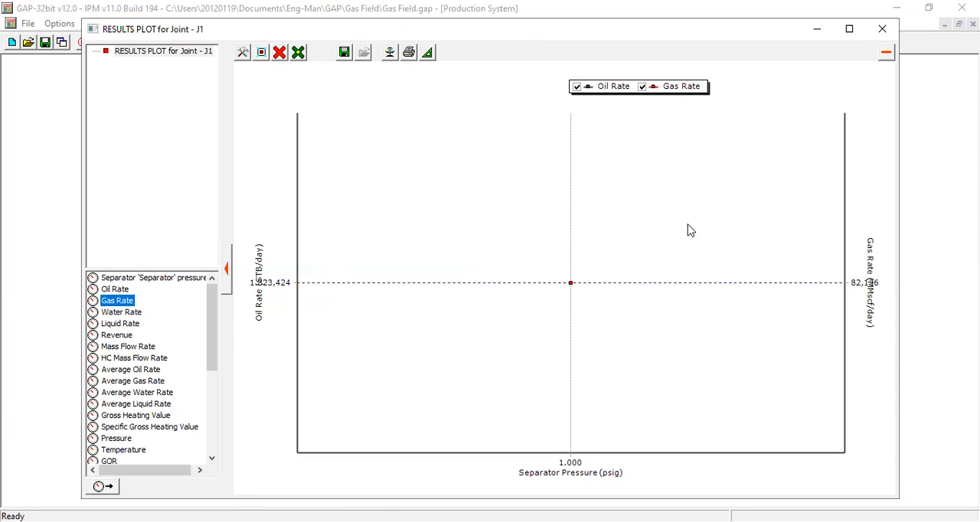
pyautogui.moveTo(732, 231)
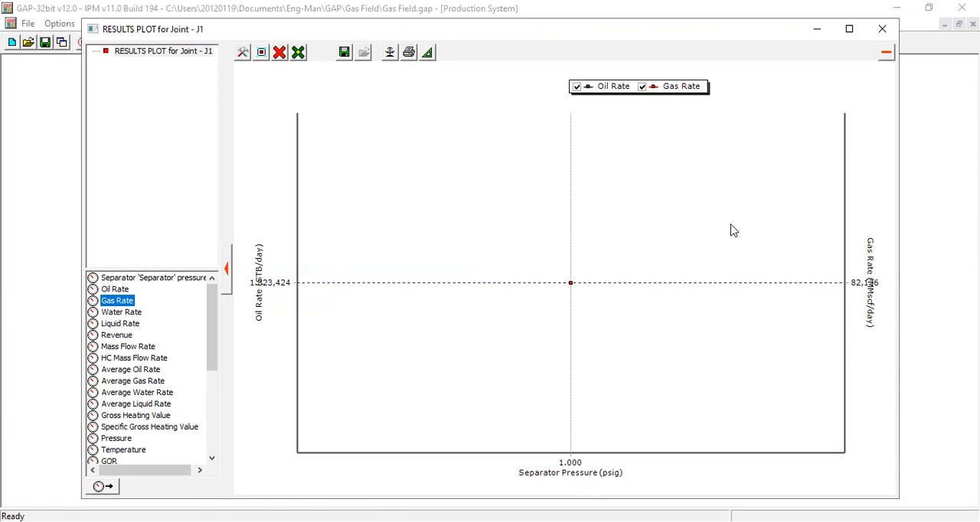
pyautogui.moveTo(882, 29)
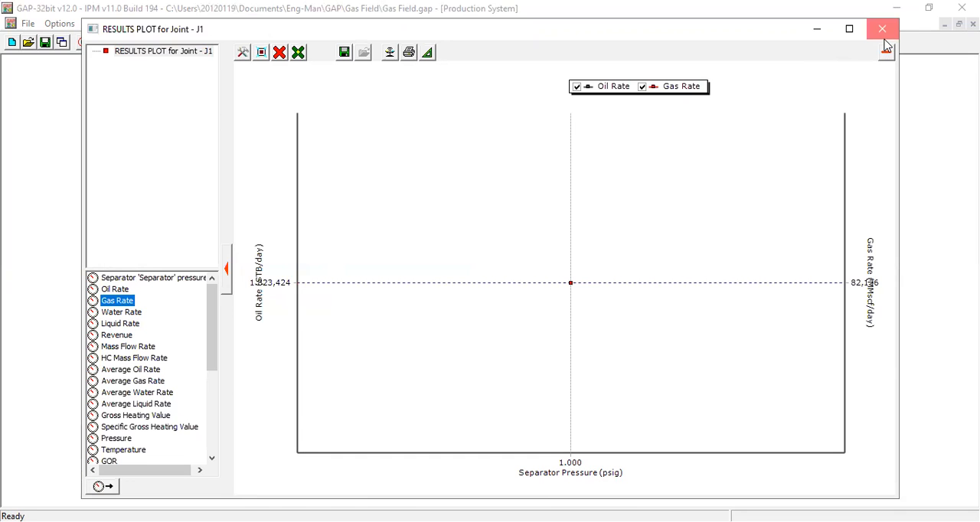
pyautogui.click(882, 29)
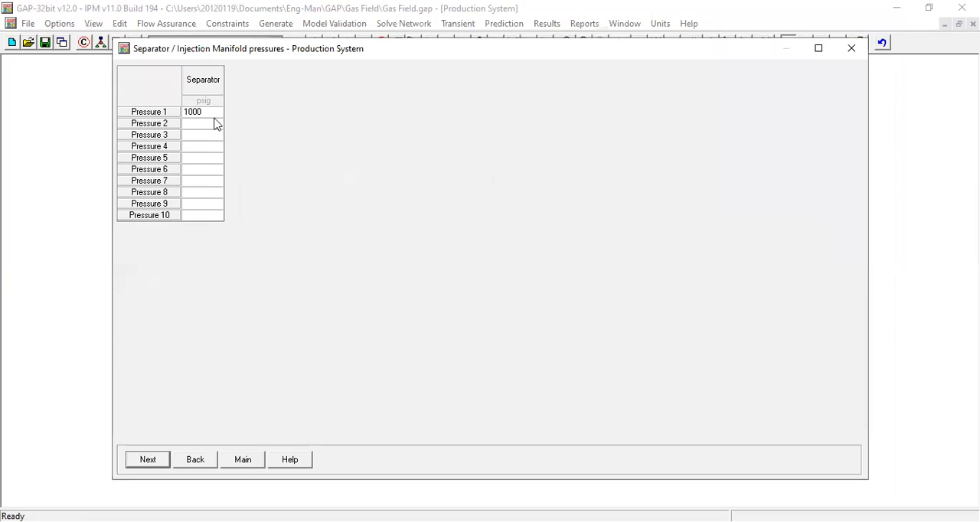
# Enter separator pressures of 500, 800, 1000 and 1200 psig
pyautogui.click(201, 112)
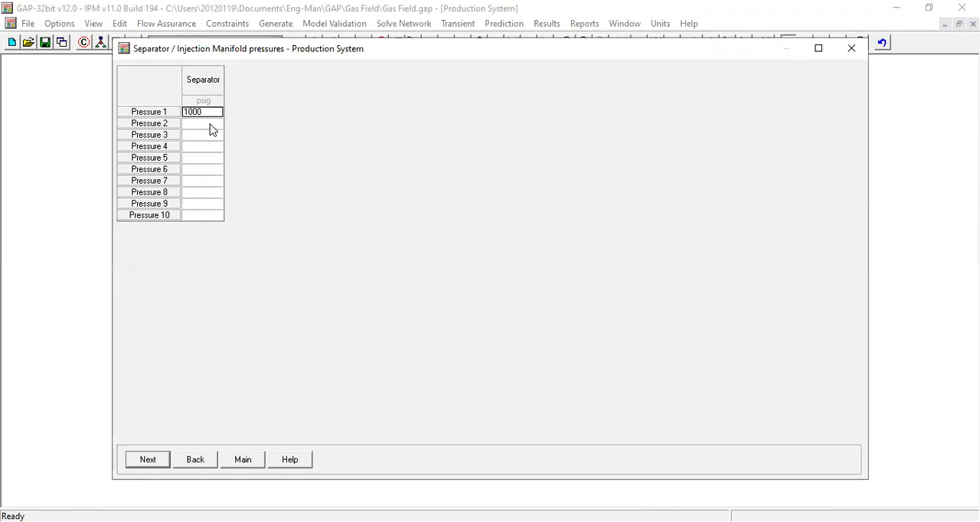
pyautogui.write('500')
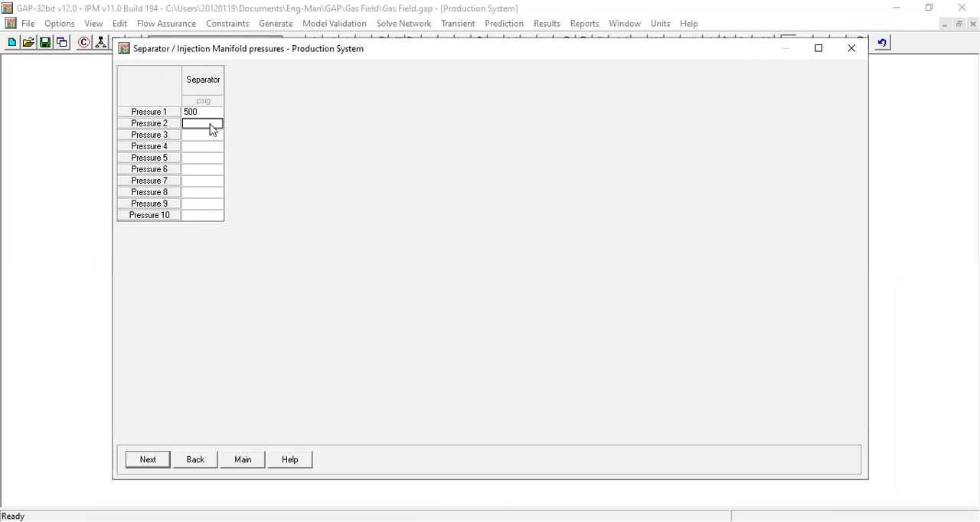
pyautogui.write('800')
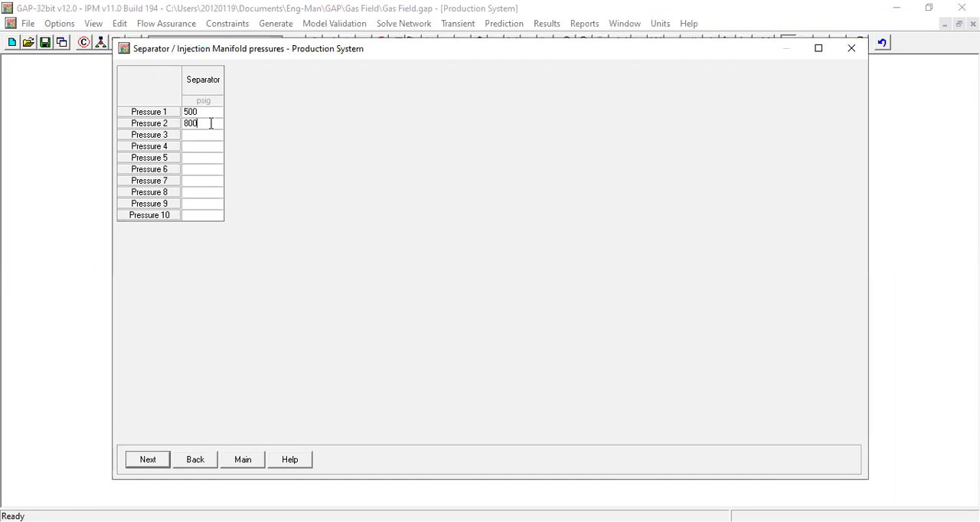
pyautogui.write('1000')
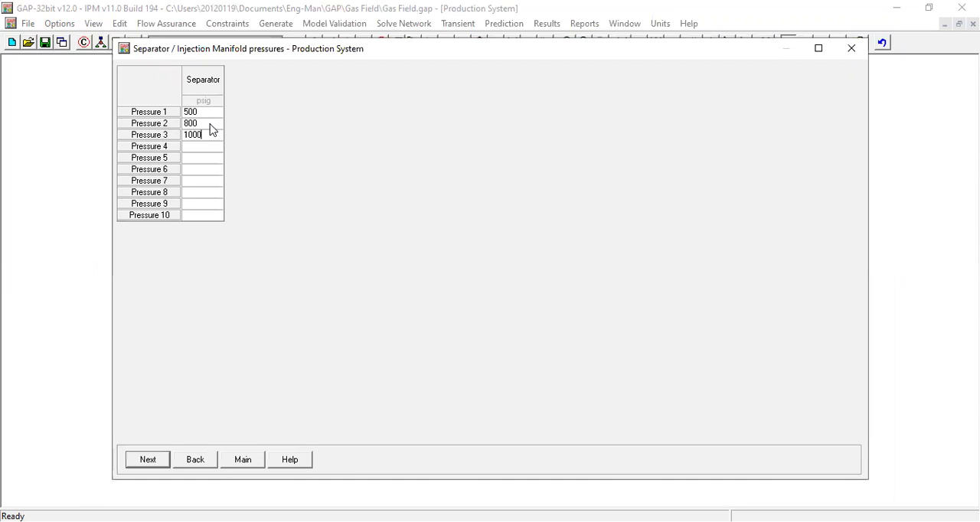
pyautogui.write('1200')
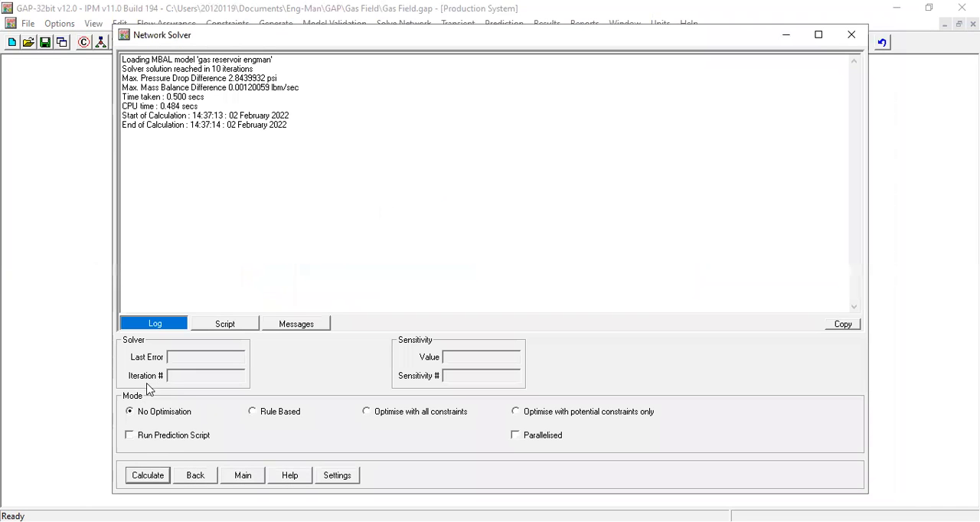
# Calculate the sensitivity runs and return to the network diagram
pyautogui.click(147, 475)
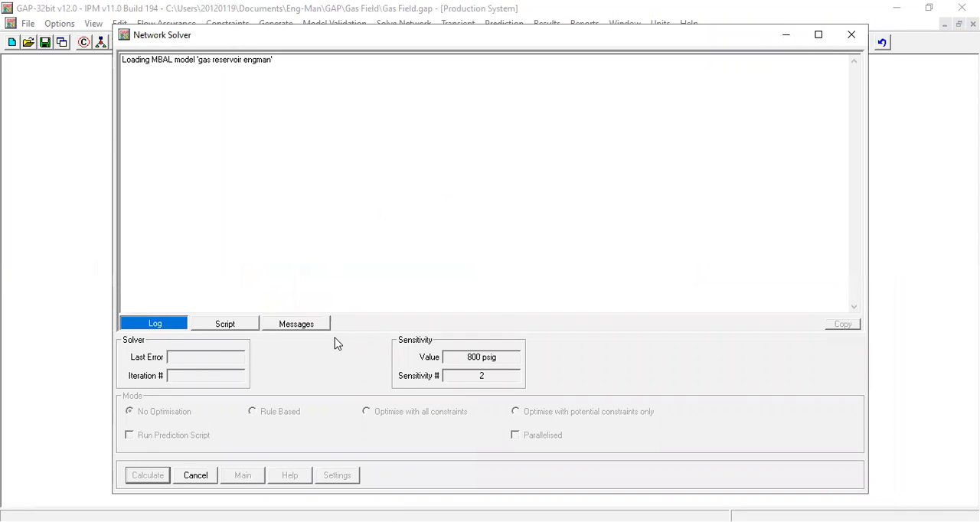
pyautogui.click(147, 475)
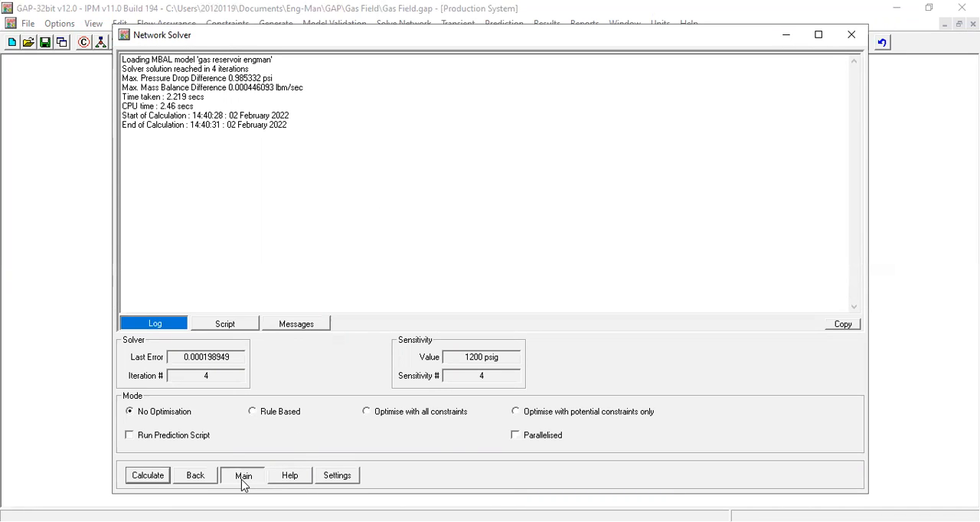
pyautogui.click(243, 475)
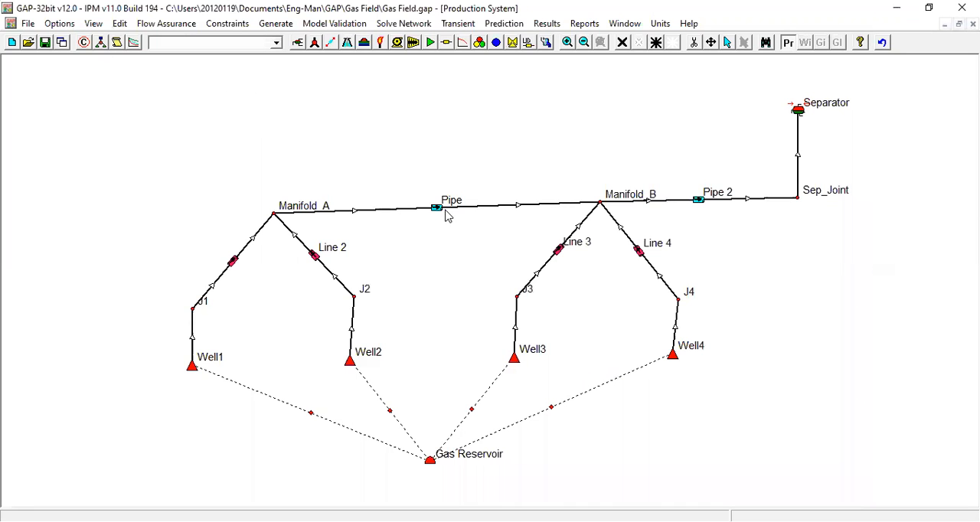
pyautogui.moveTo(437, 207)
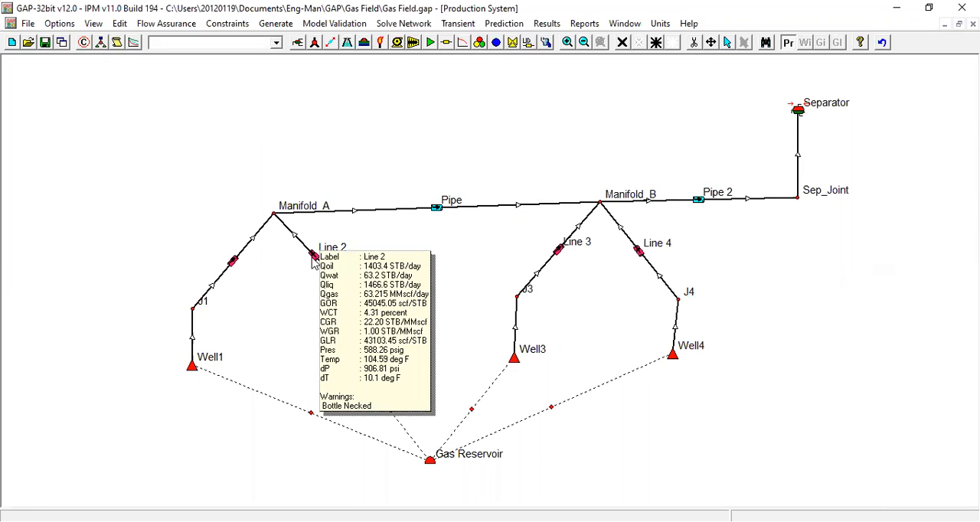
pyautogui.moveTo(232, 265)
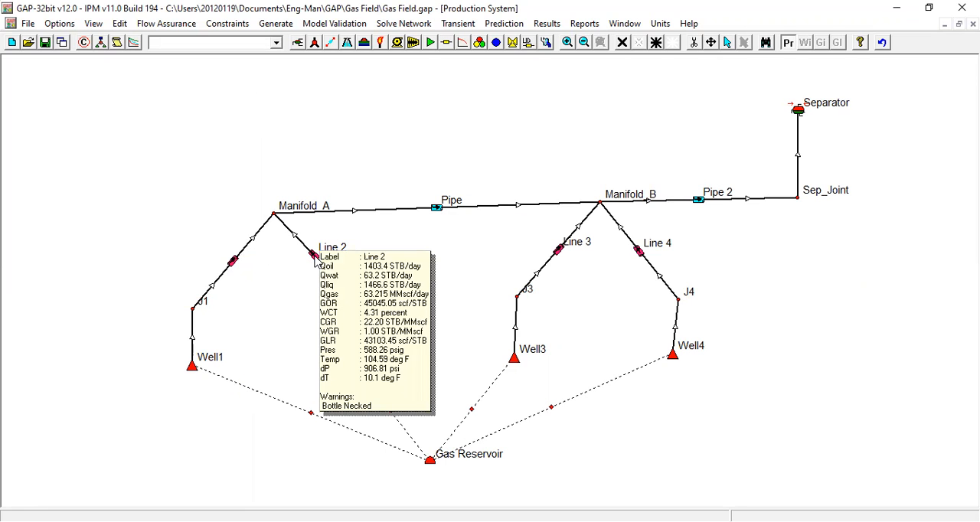
pyautogui.moveTo(555, 257)
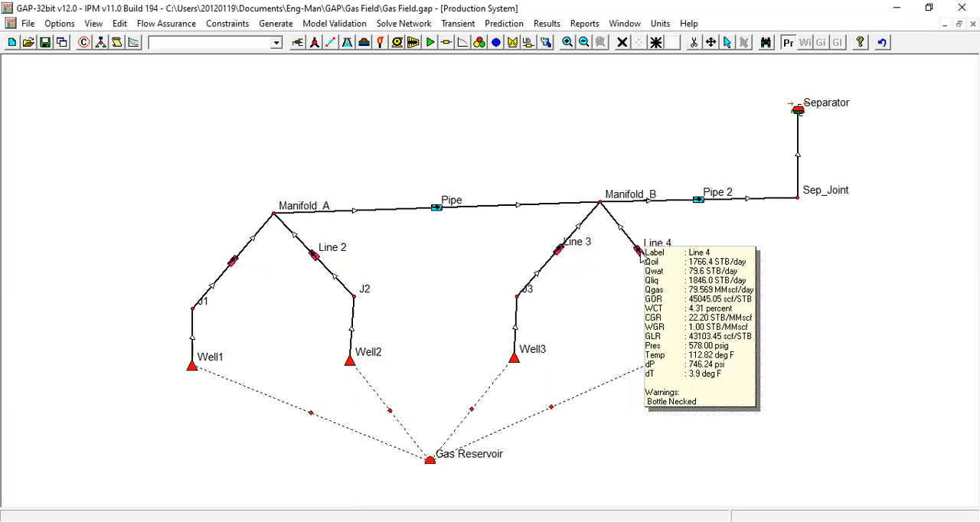
pyautogui.moveTo(639, 254)
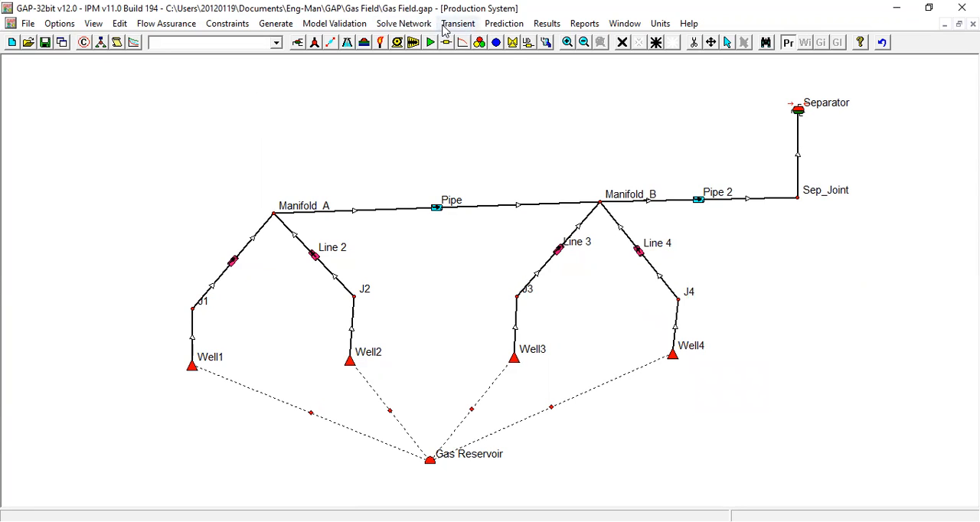
pyautogui.click(547, 23)
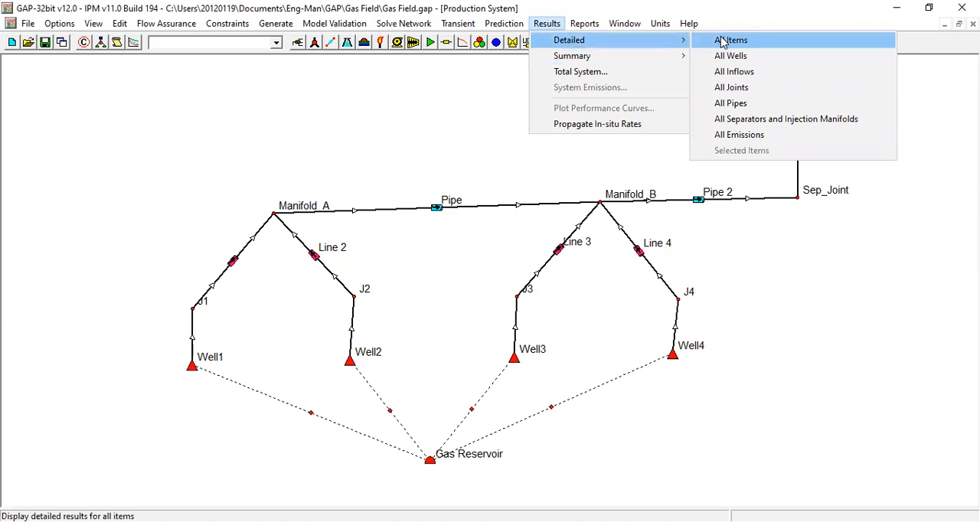
# Show All Items detailed results and plot J1 oil rate versus separator pressure
pyautogui.click(730, 39)
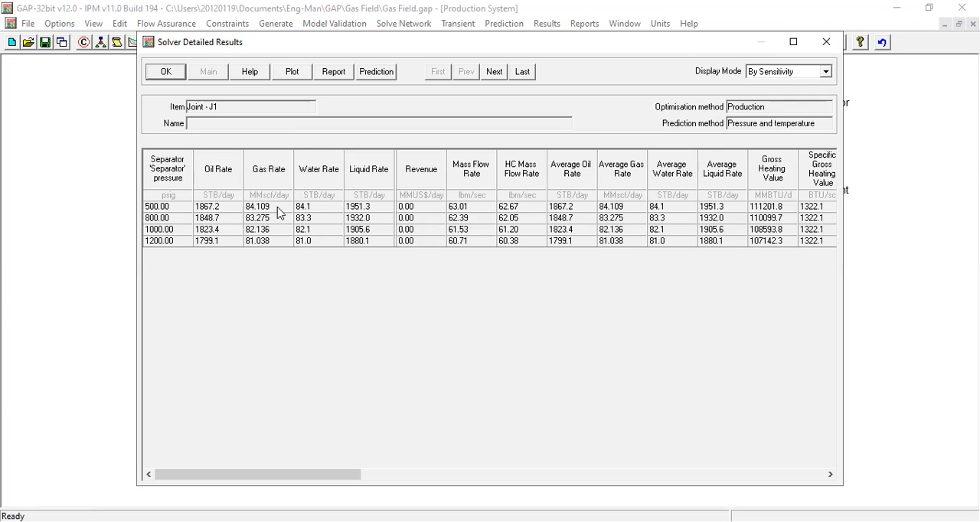
pyautogui.moveTo(277, 231)
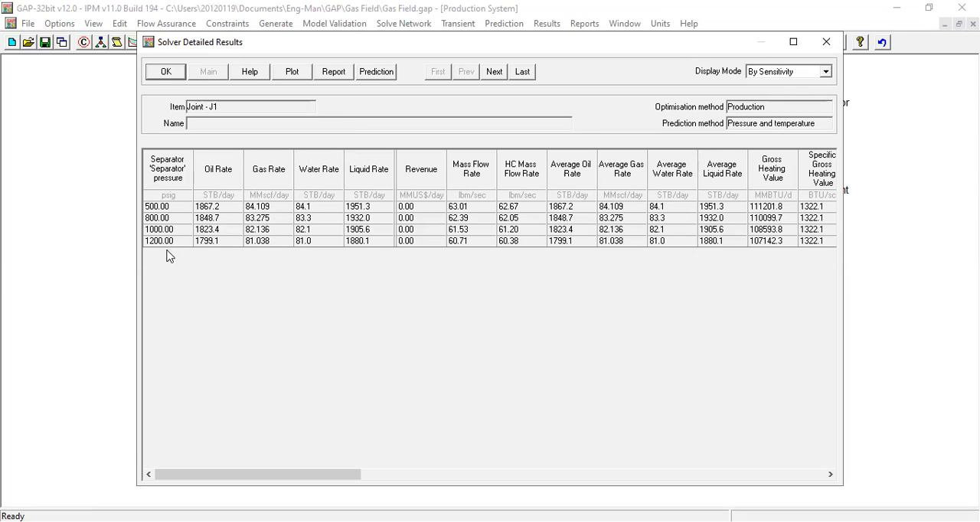
pyautogui.moveTo(168, 251)
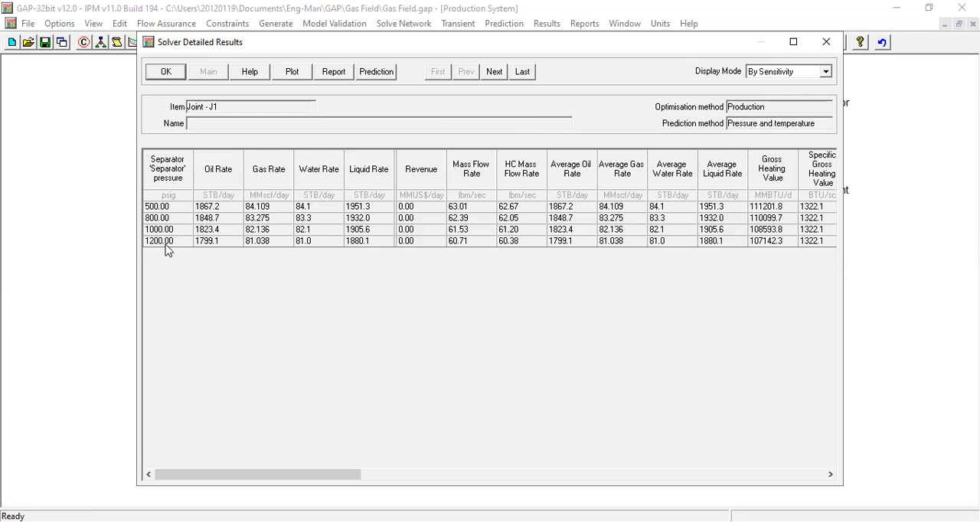
pyautogui.moveTo(283, 125)
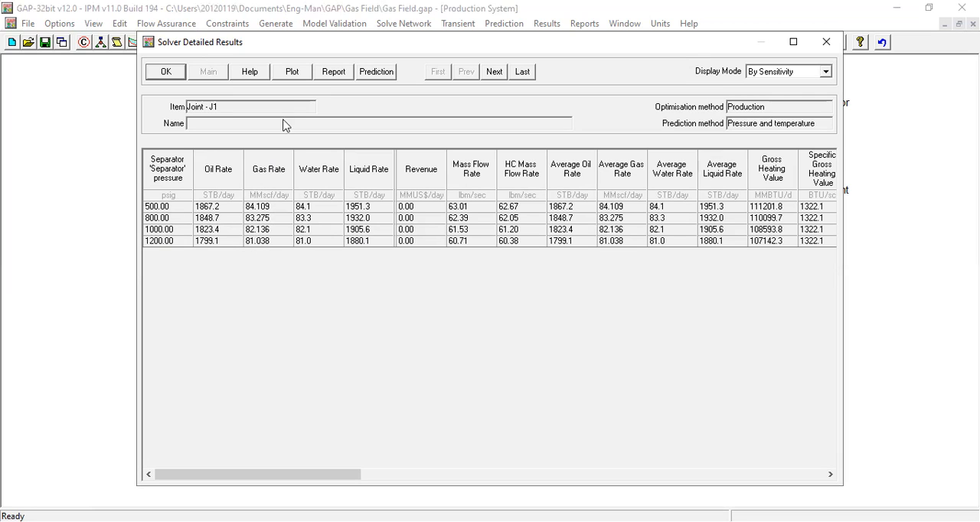
pyautogui.click(291, 71)
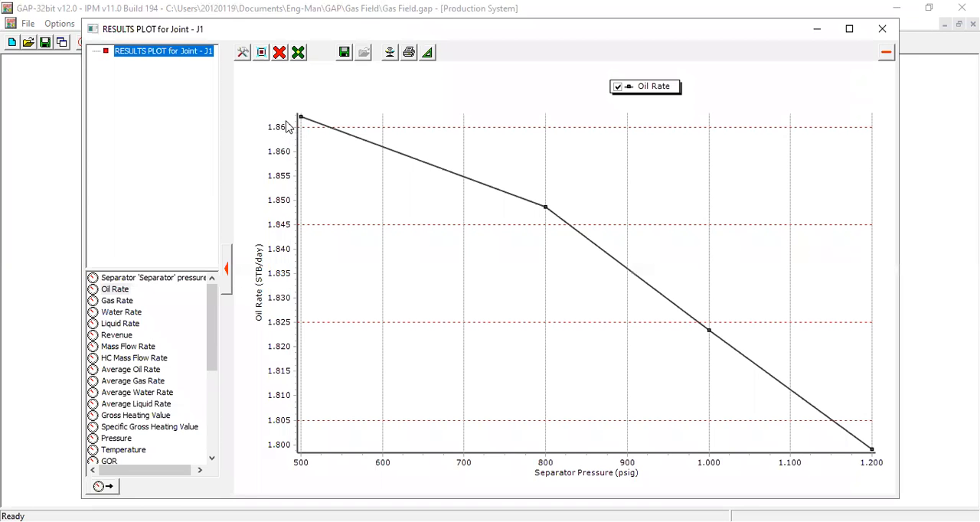
pyautogui.moveTo(208, 310)
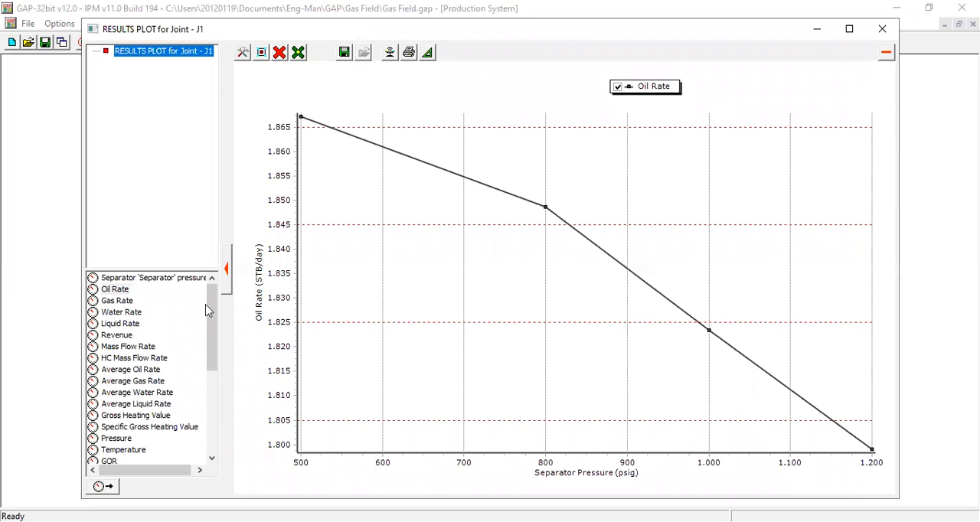
# Close the J1 oil-rate plot and the detailed results table
pyautogui.click(117, 300)
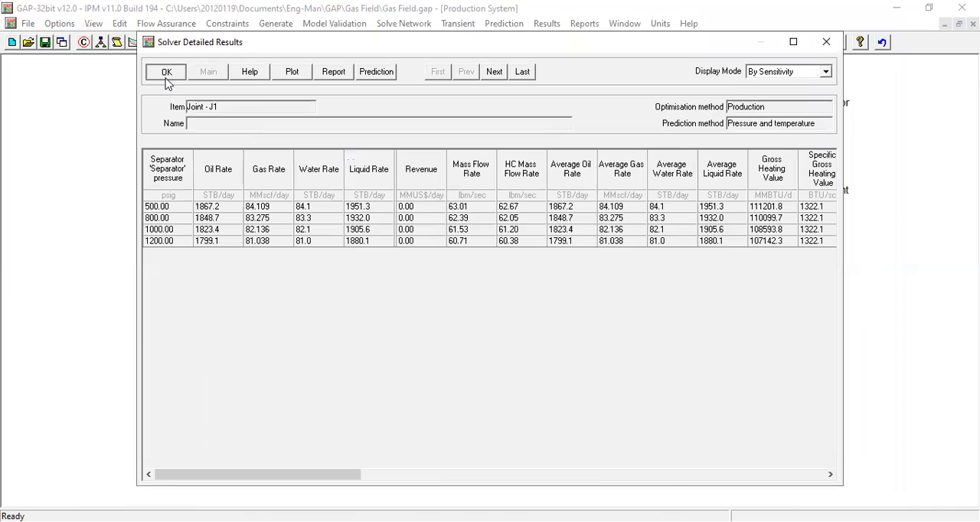
pyautogui.click(166, 72)
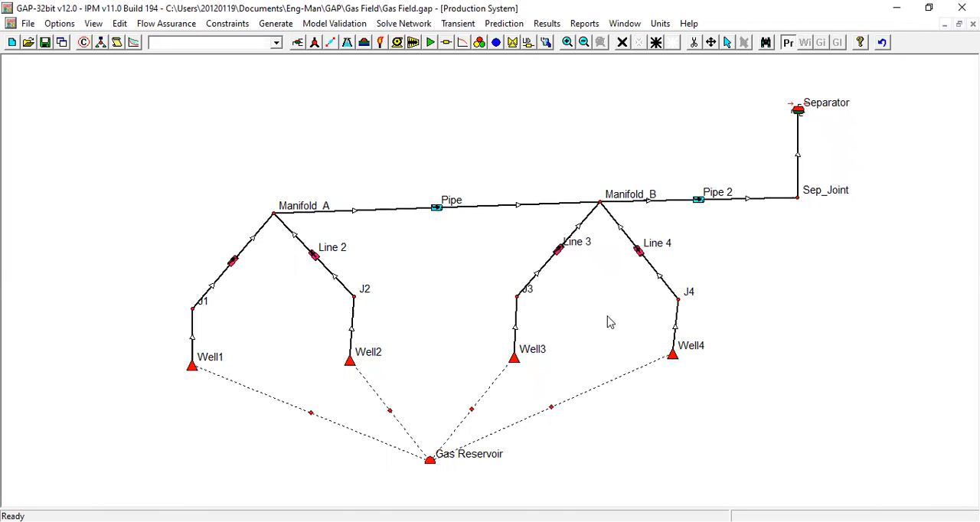
pyautogui.moveTo(624, 201)
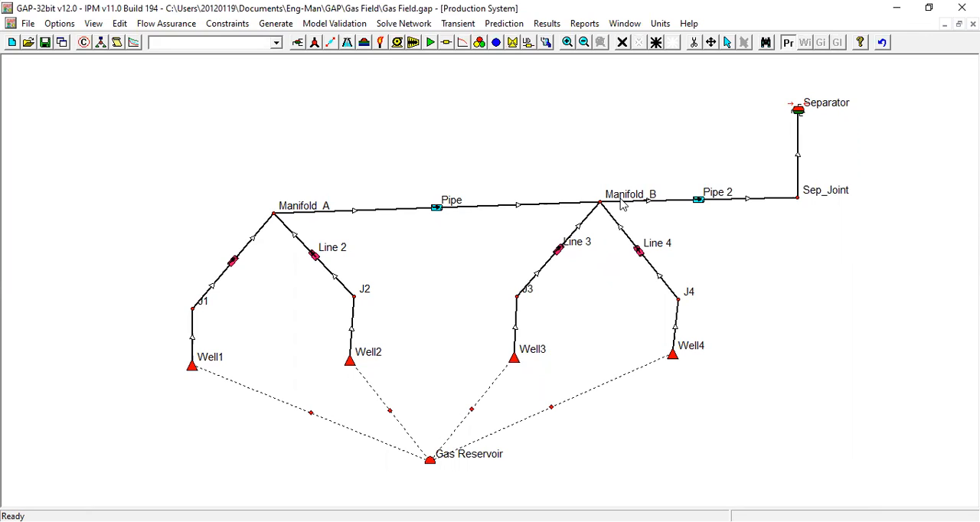
pyautogui.moveTo(616, 208)
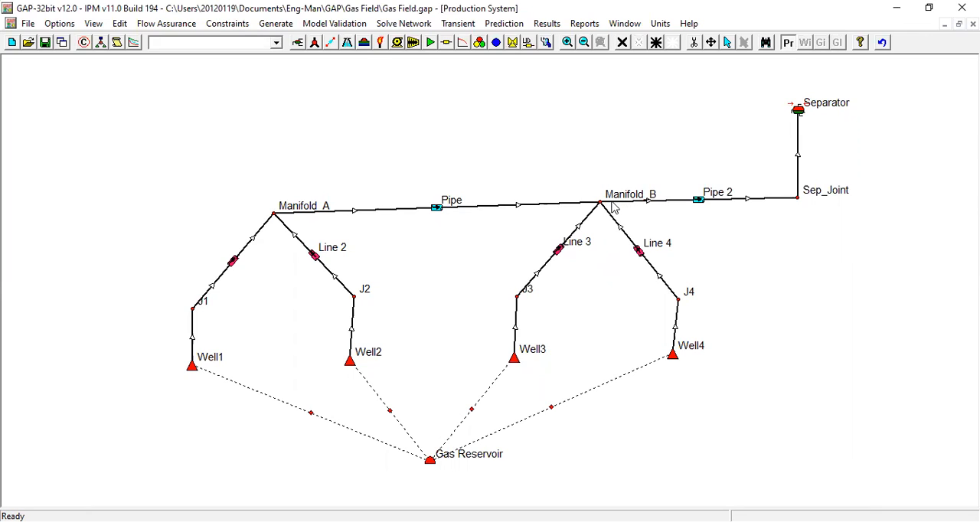